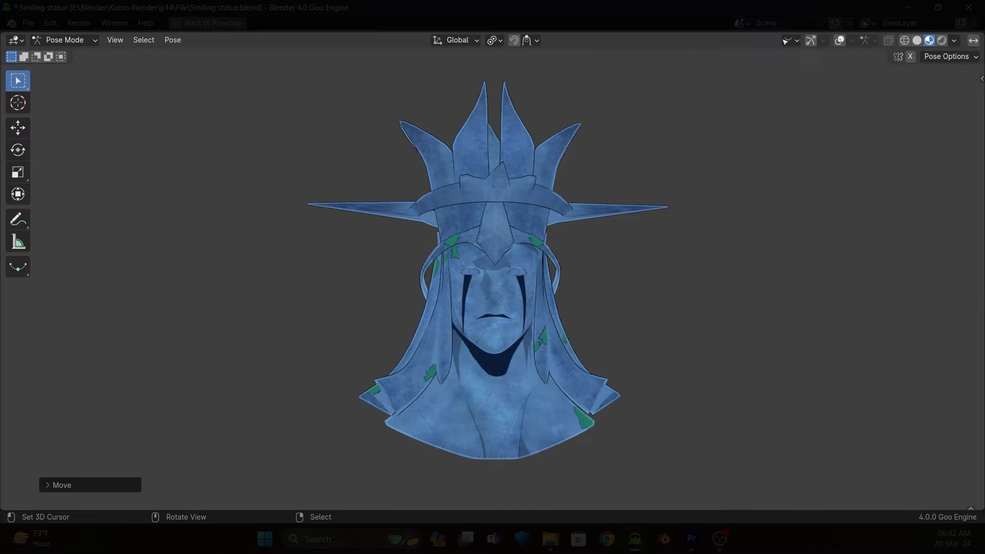
- Trace the eye outlines and curved lip edges by moving vertices and adding a loop cut along X
{"action": "key", "text": "g"}
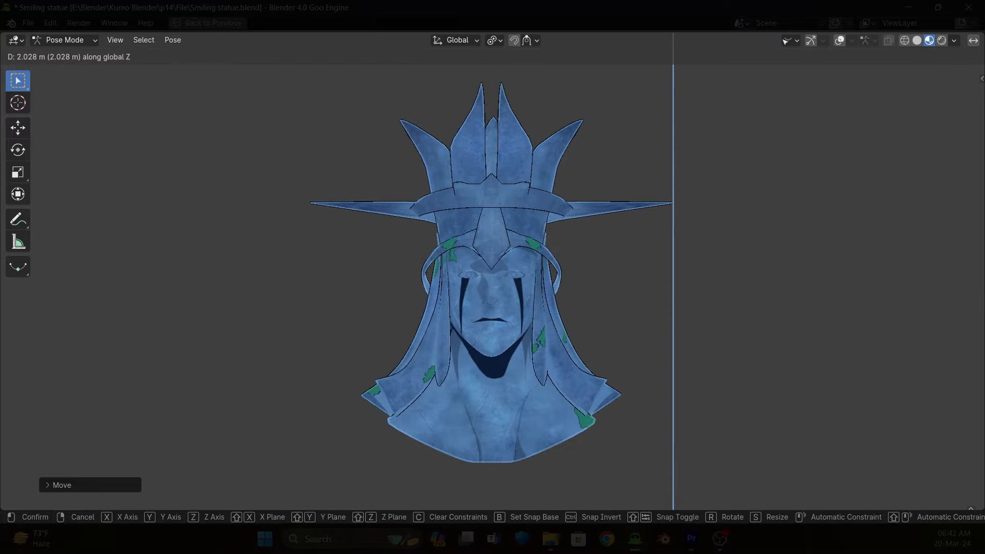
{"action": "left_click", "coordinate": [35, 516]}
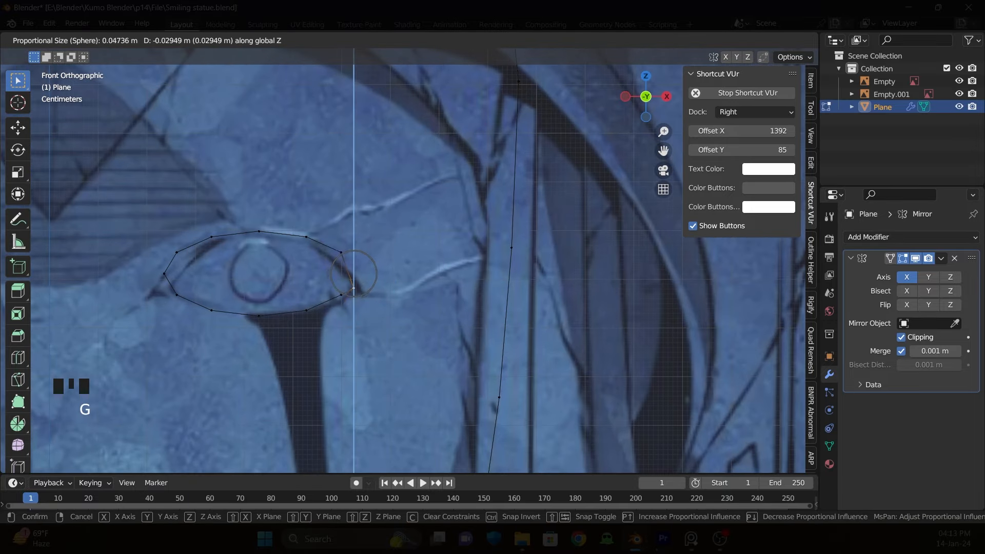
{"action": "mouse_move", "coordinate": [332, 322]}
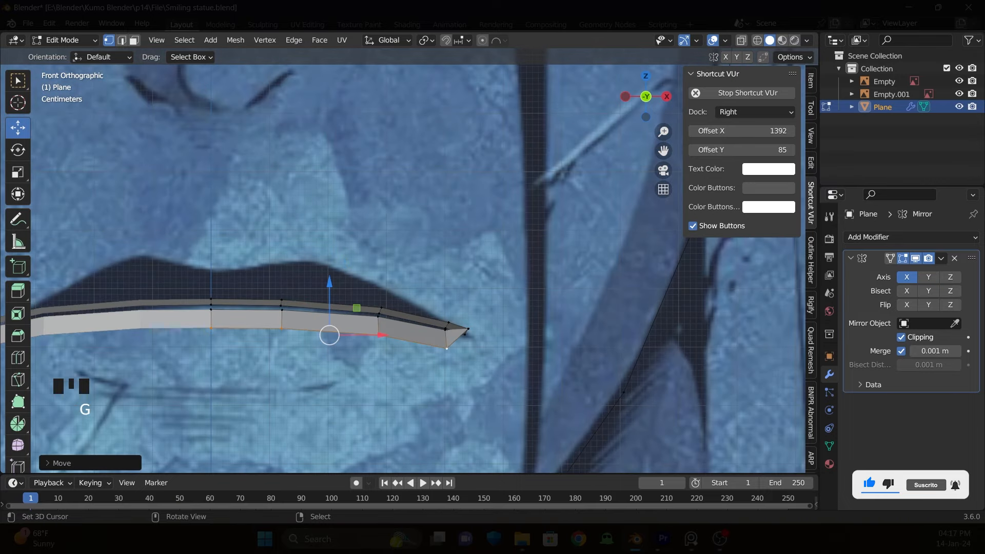
{"action": "scroll", "scroll_direction": "up", "scroll_amount": 3}
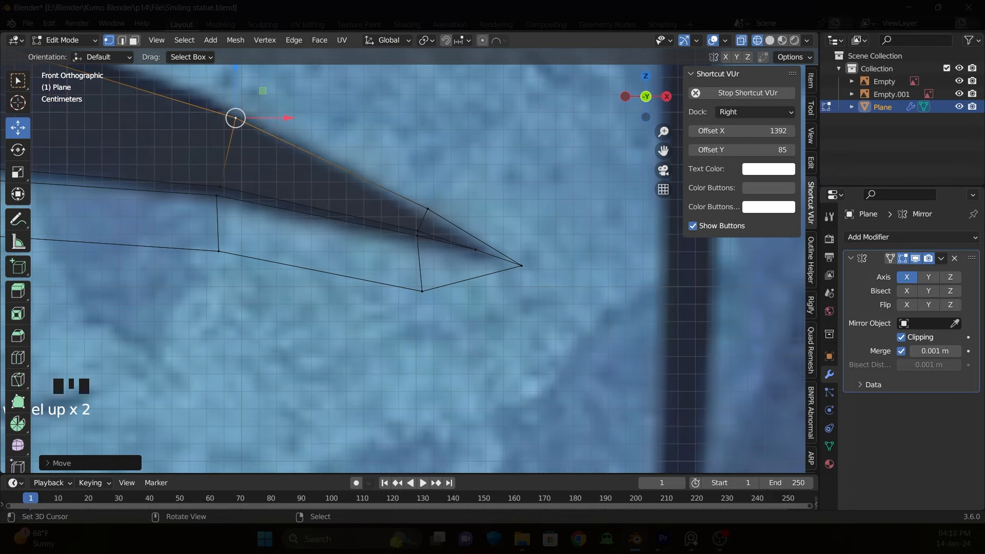
{"action": "key", "text": "g"}
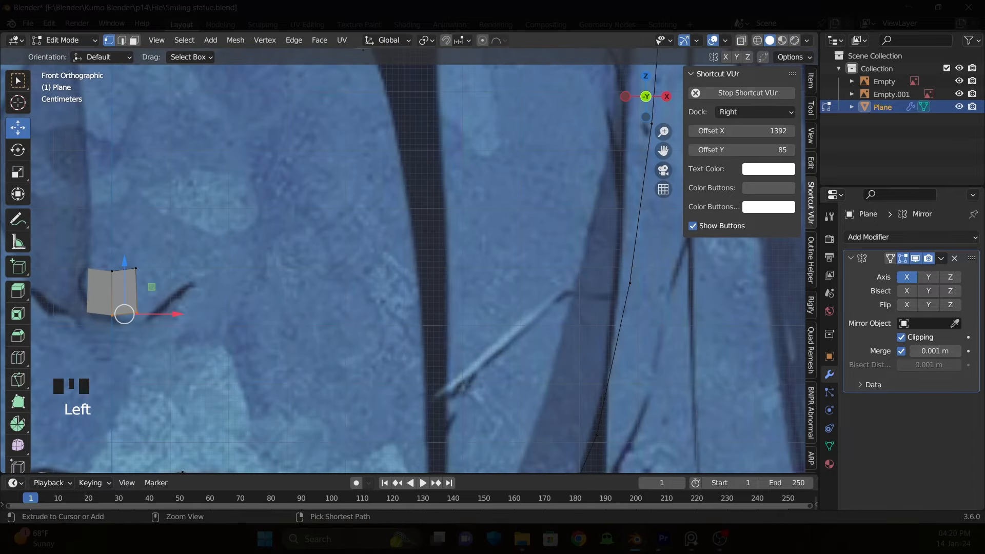
{"action": "key", "text": "ctrl+r"}
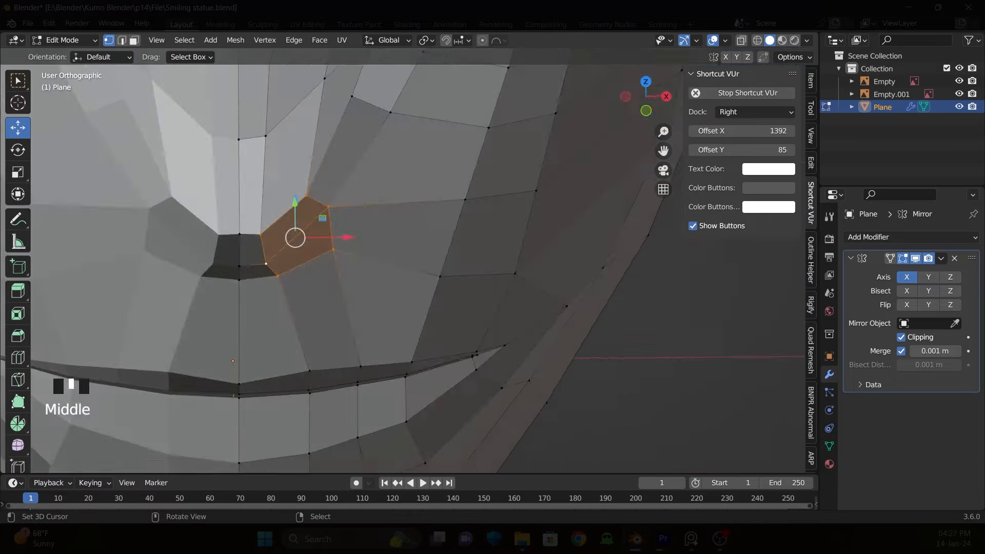
{"action": "key", "text": "x"}
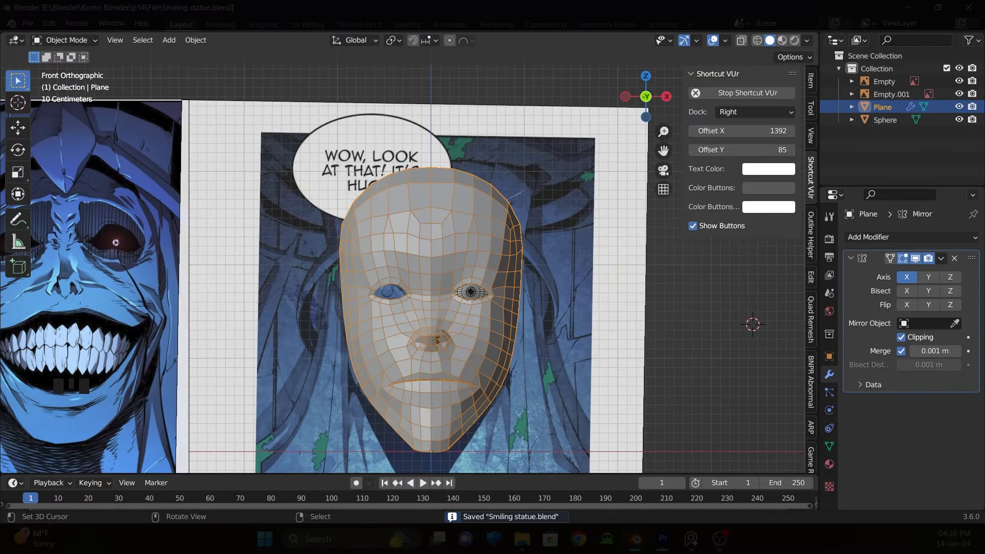
- Place UV-sphere eyeballs in both eye sockets and save the file
{"action": "key", "text": "Tab"}
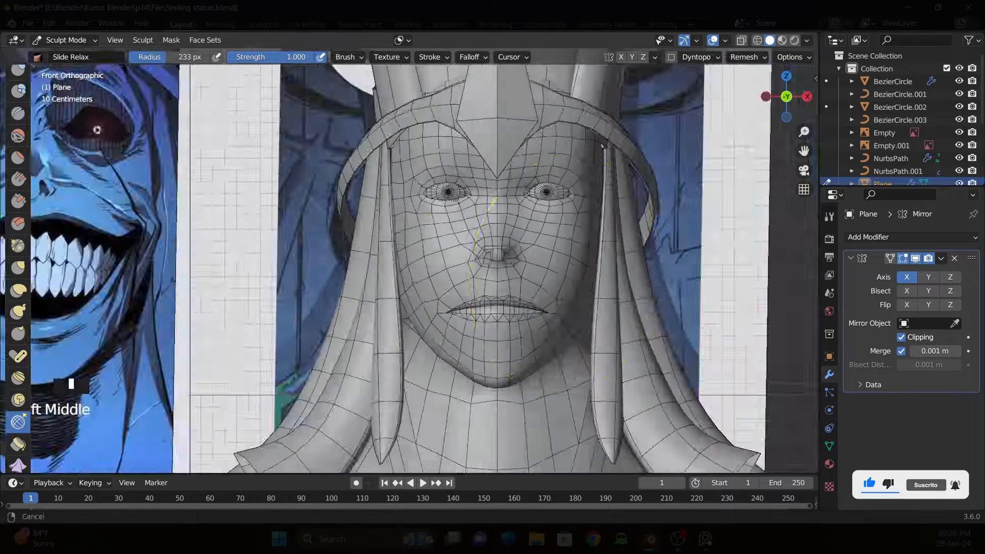
- Relax the face surface smooth with the Slide Relax sculpt brush
{"action": "left_click", "coordinate": [463, 539]}
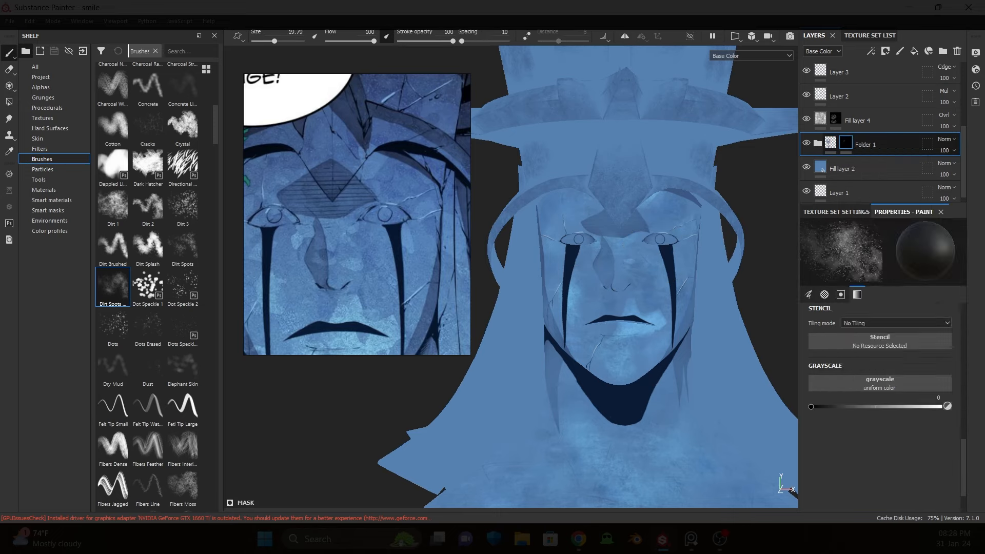
- Layer blue stone fills with dark eye streaks, a chin shadow and neck cracks
{"action": "left_click", "coordinate": [619, 289]}
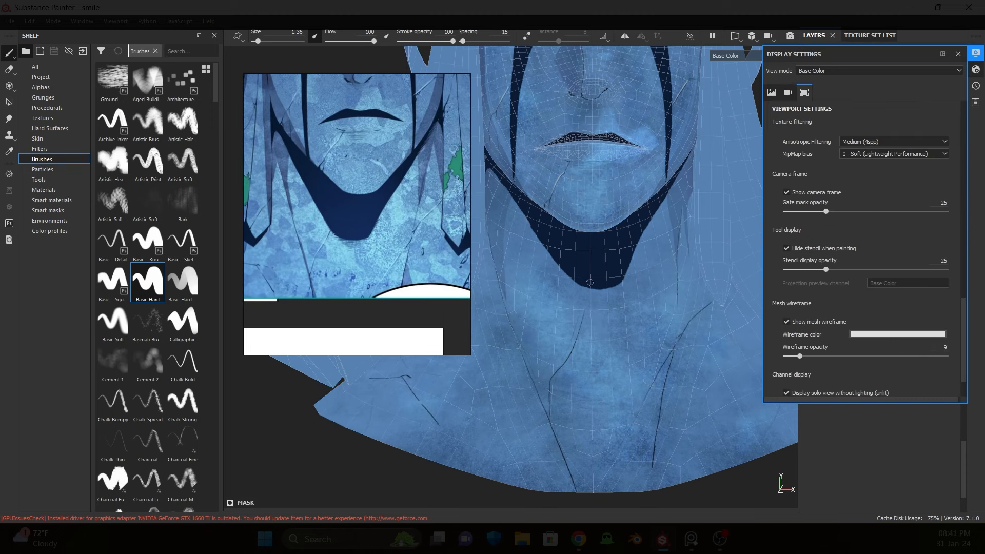
{"action": "left_click", "coordinate": [956, 54]}
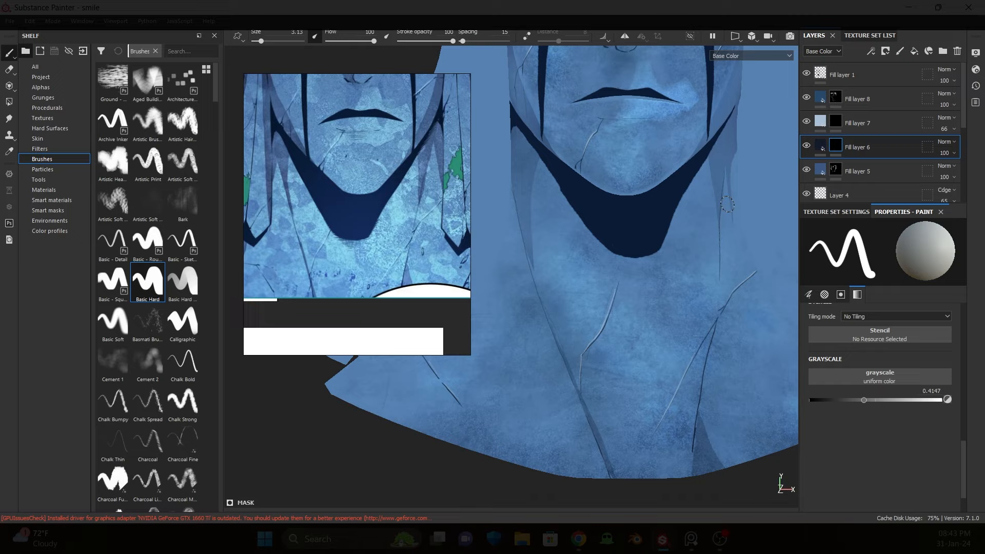
{"action": "left_click", "coordinate": [869, 34]}
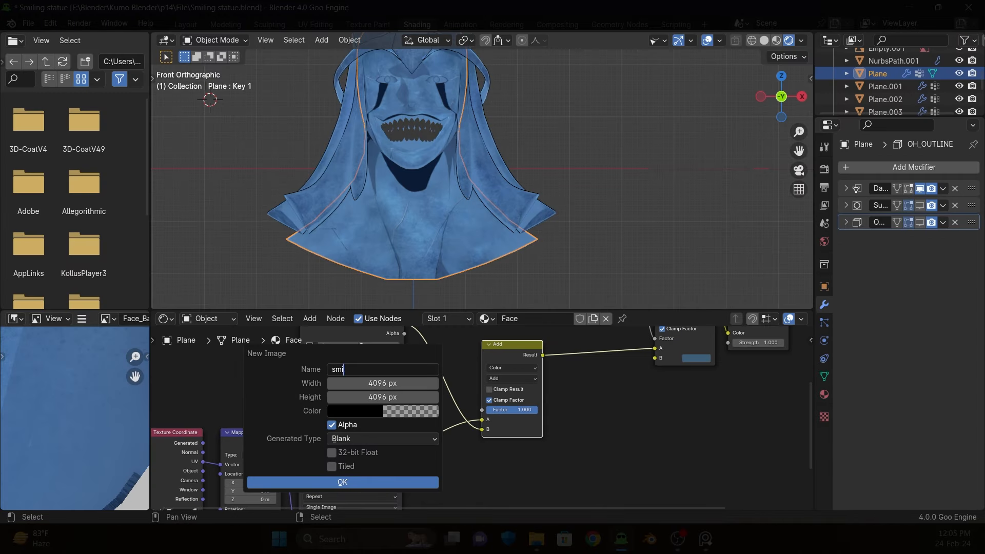
- Create a 4096 px face image and give the hair and crown black outlined materials
{"action": "left_click", "coordinate": [342, 482]}
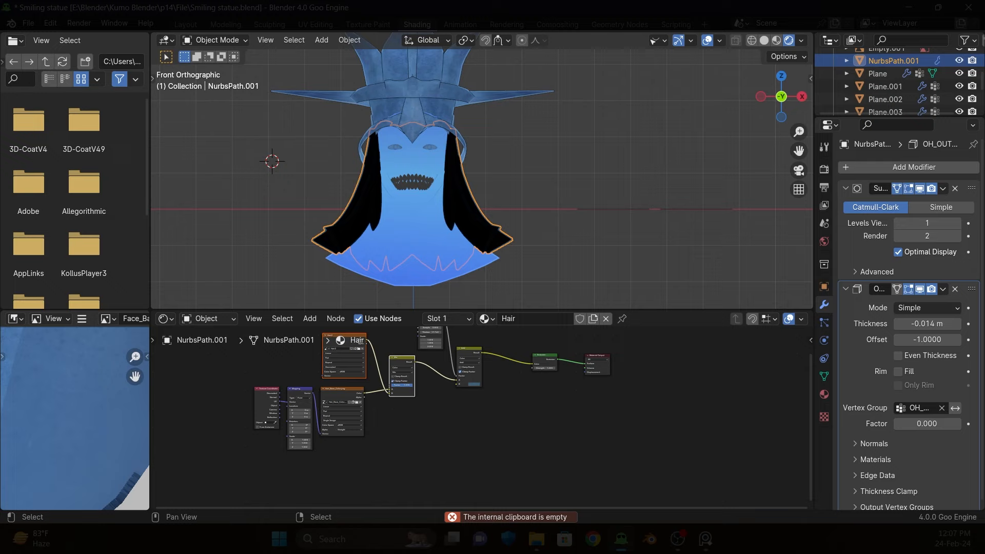
{"action": "left_click", "coordinate": [885, 99]}
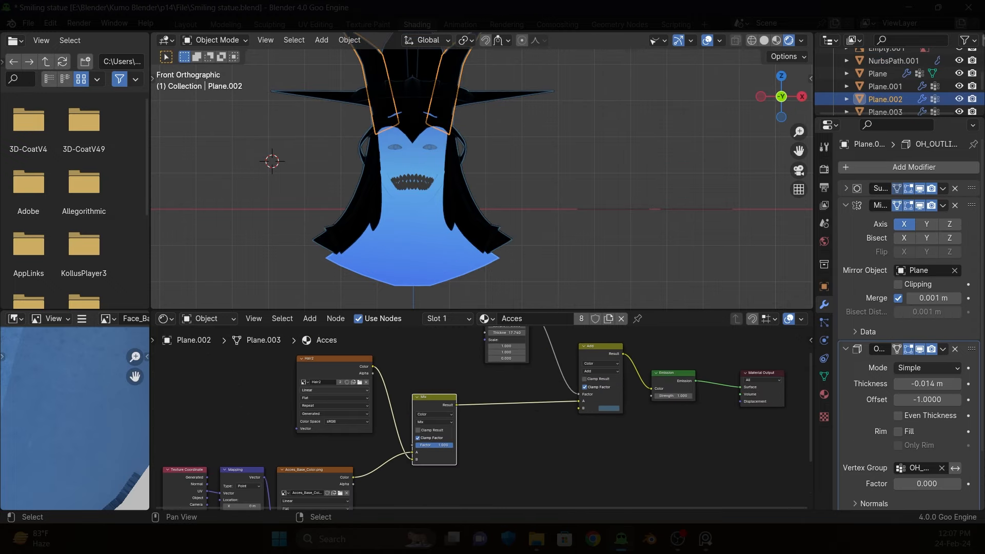
{"action": "left_click", "coordinate": [893, 61]}
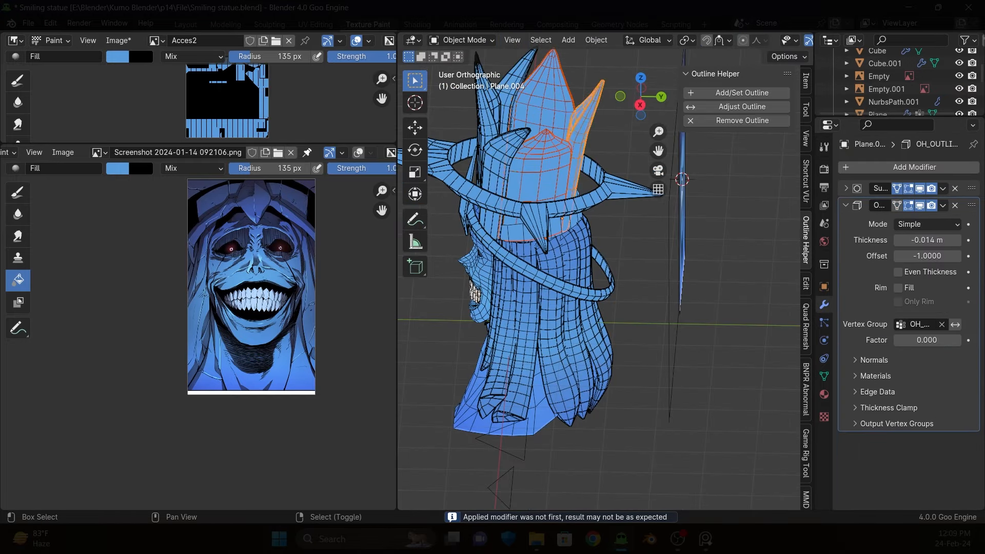
- Fill the statue textures with a blue gradient, leaving the teeth white
{"action": "left_click", "coordinate": [465, 40]}
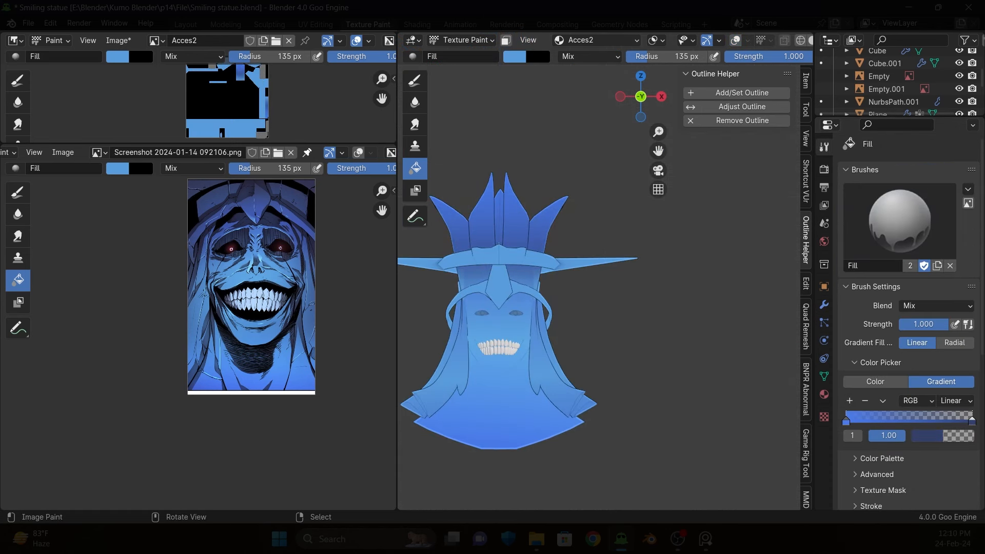
{"action": "left_click", "coordinate": [464, 40]}
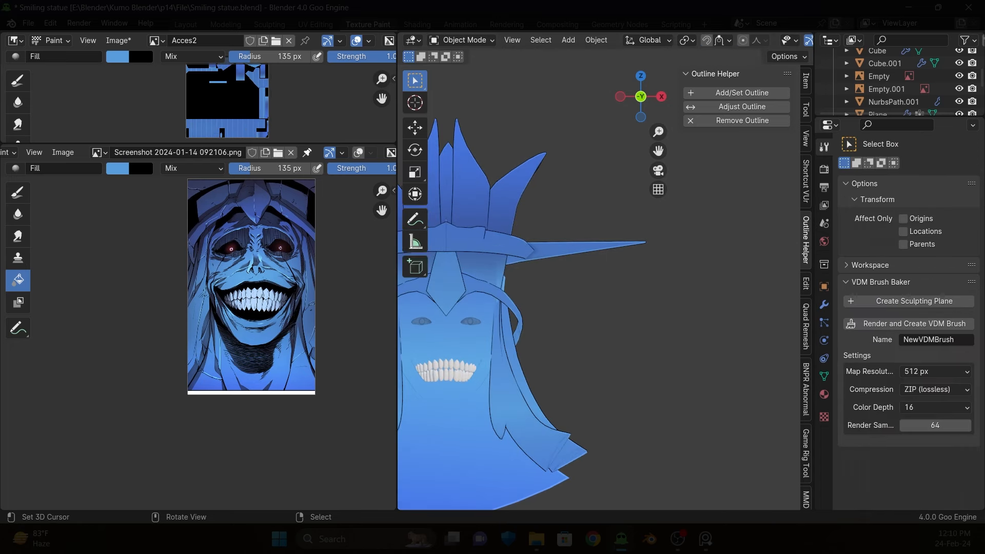
{"action": "left_click", "coordinate": [465, 40]}
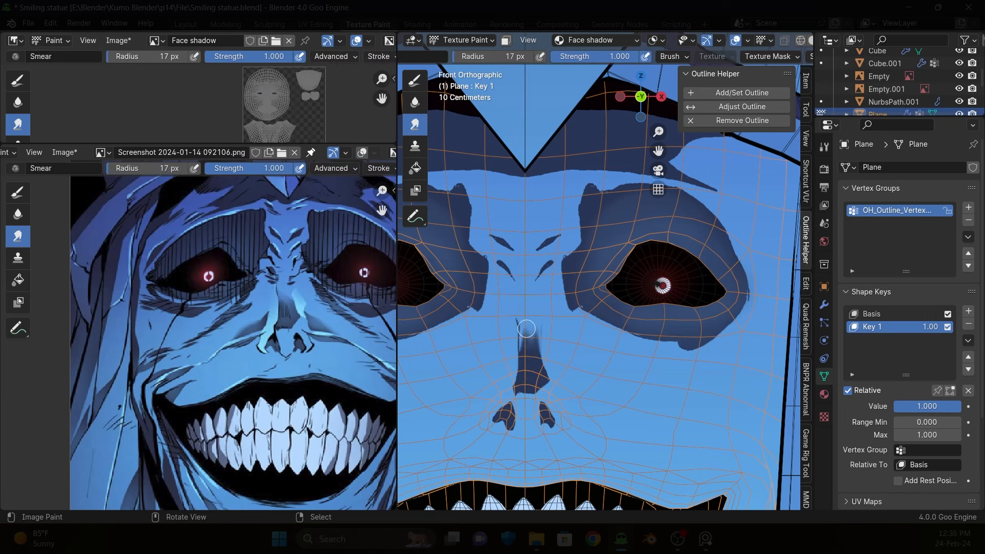
- Paint dark eye and nose shadows with glowing red pupils on the Face shadow texture
{"action": "left_click", "coordinate": [17, 80]}
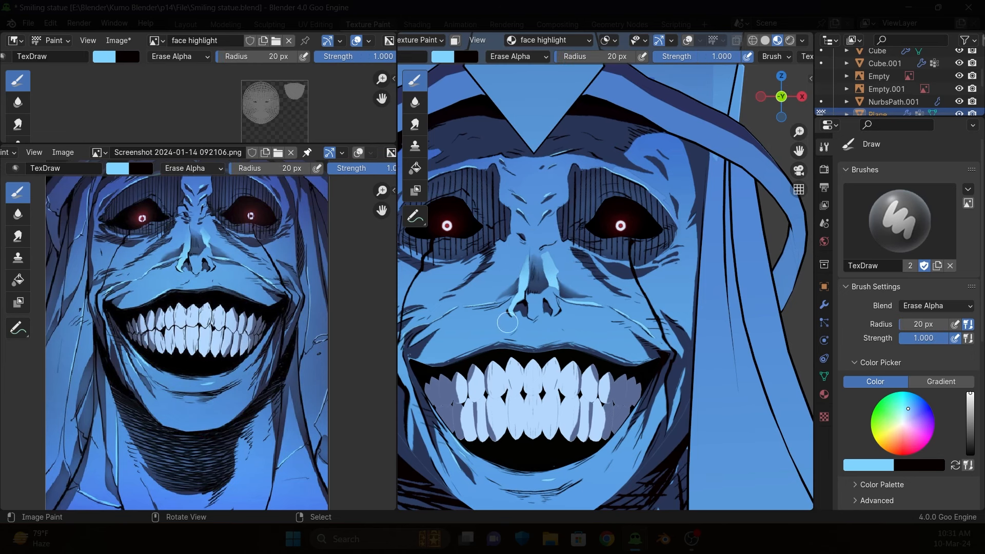
- Paint light highlights and dark wrinkle lines for the wide toothy grin
{"action": "middle_click", "coordinate": [505, 322]}
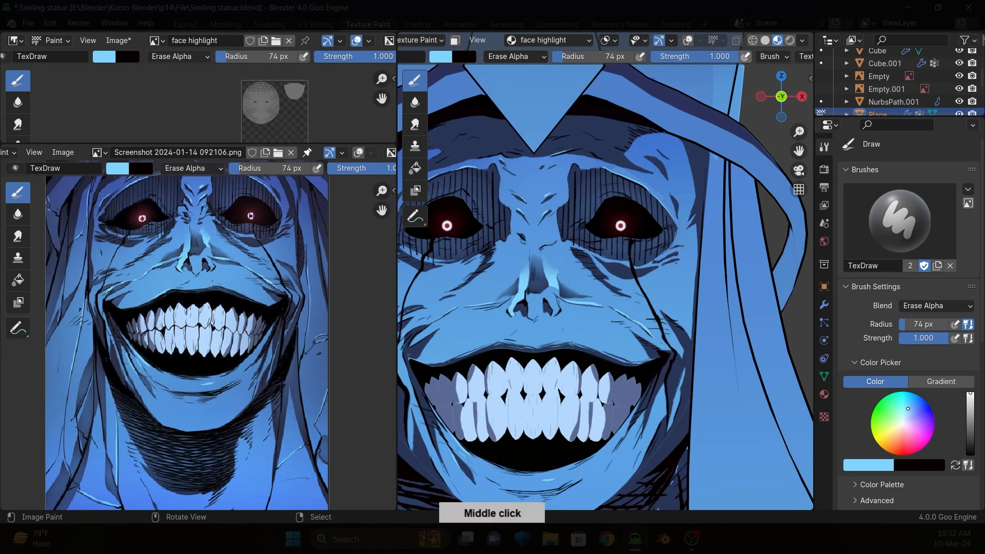